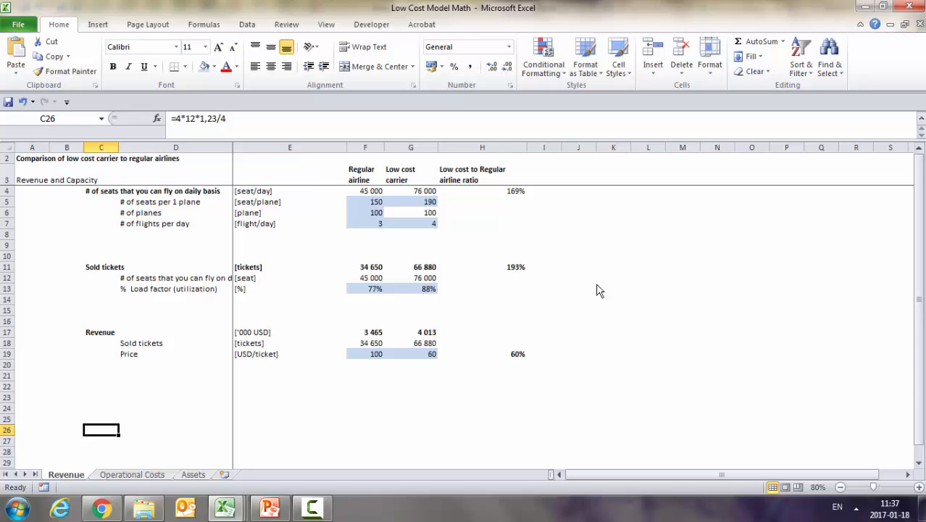
pyautogui.moveTo(192, 306)
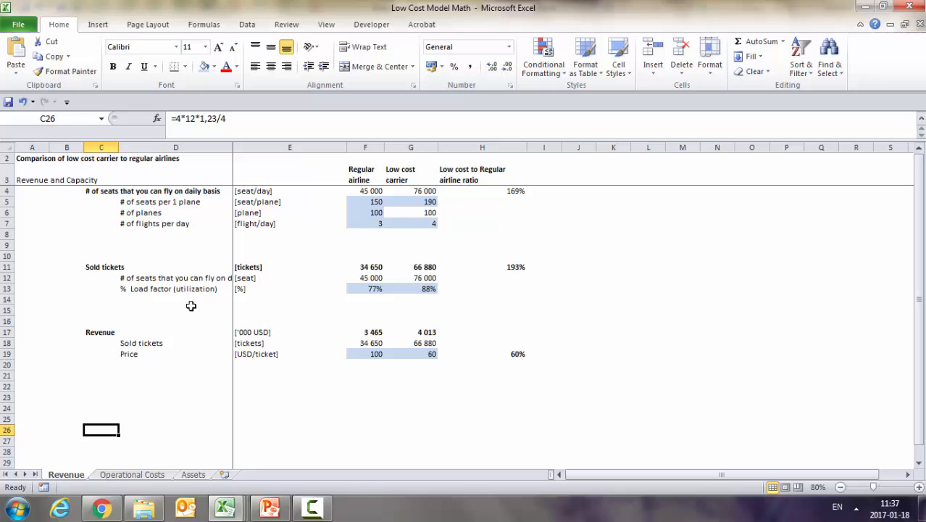
pyautogui.moveTo(348, 143)
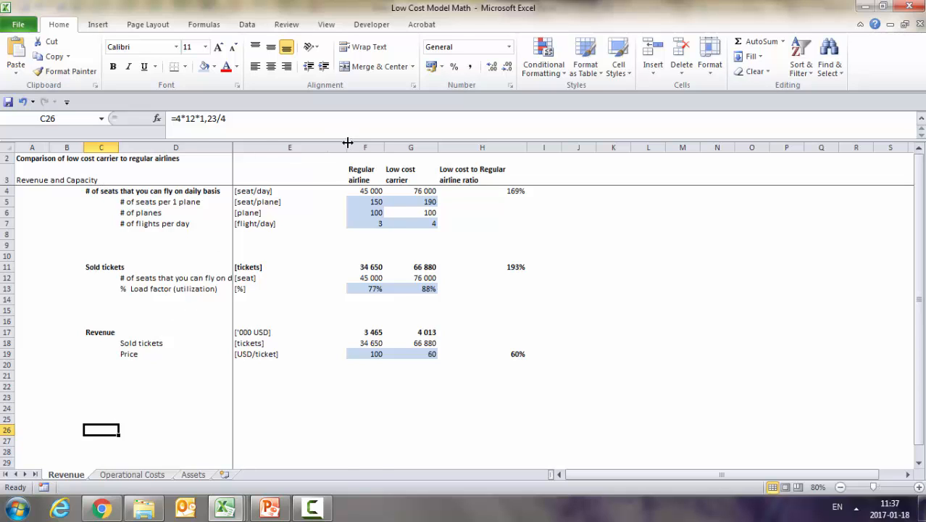
# Step: Select, then deselect, the Regular airline and Low cost carrier columns
pyautogui.click(365, 147)
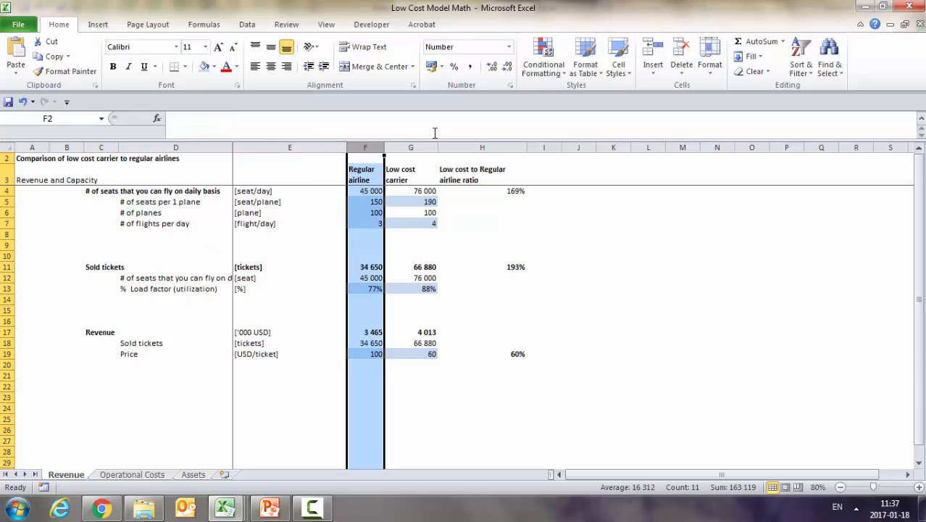
pyautogui.click(411, 148)
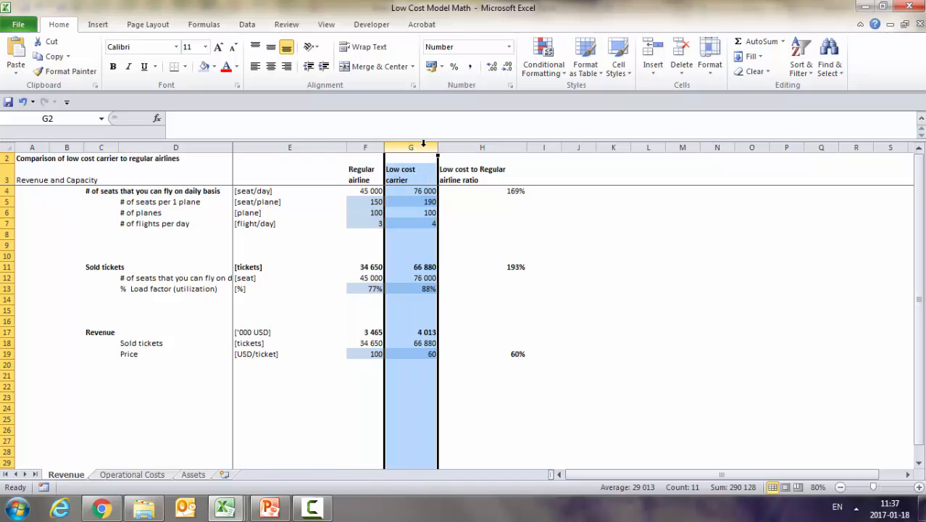
pyautogui.click(410, 147)
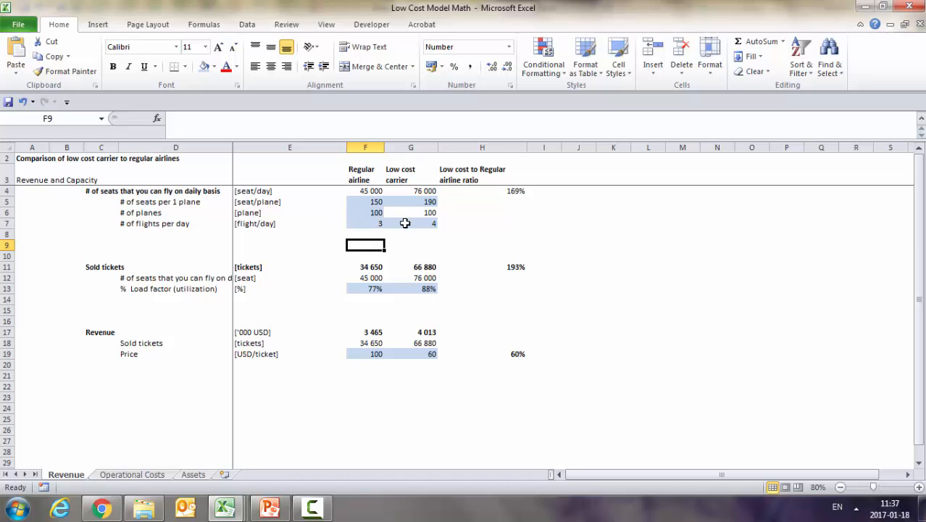
pyautogui.moveTo(337, 205)
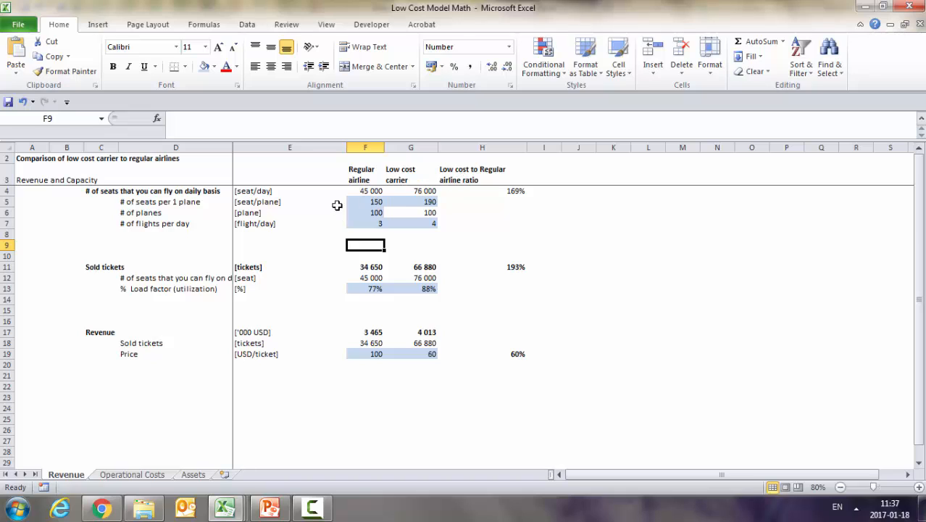
pyautogui.moveTo(360, 195)
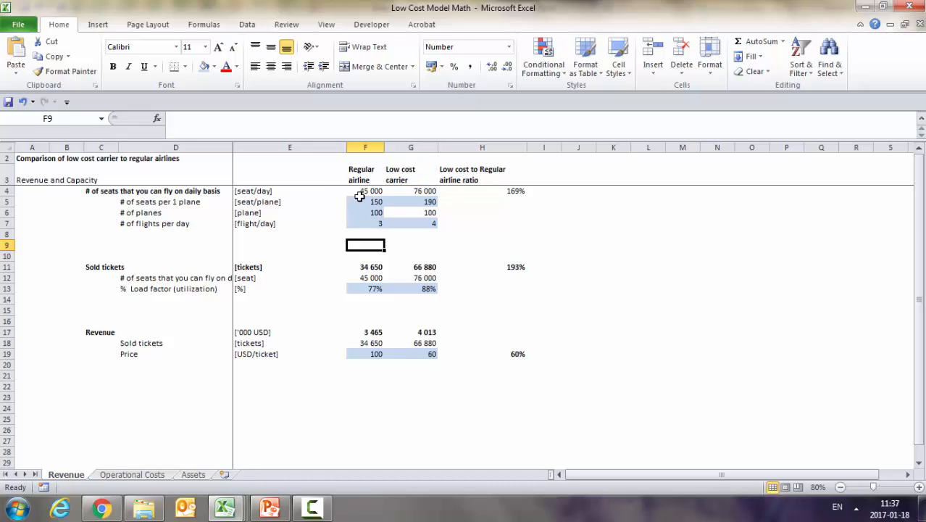
pyautogui.moveTo(435, 153)
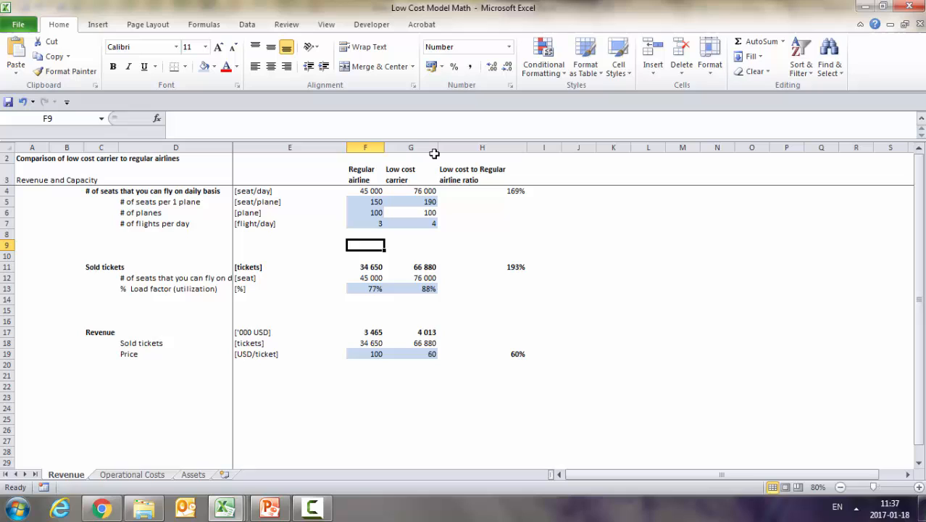
pyautogui.moveTo(463, 200)
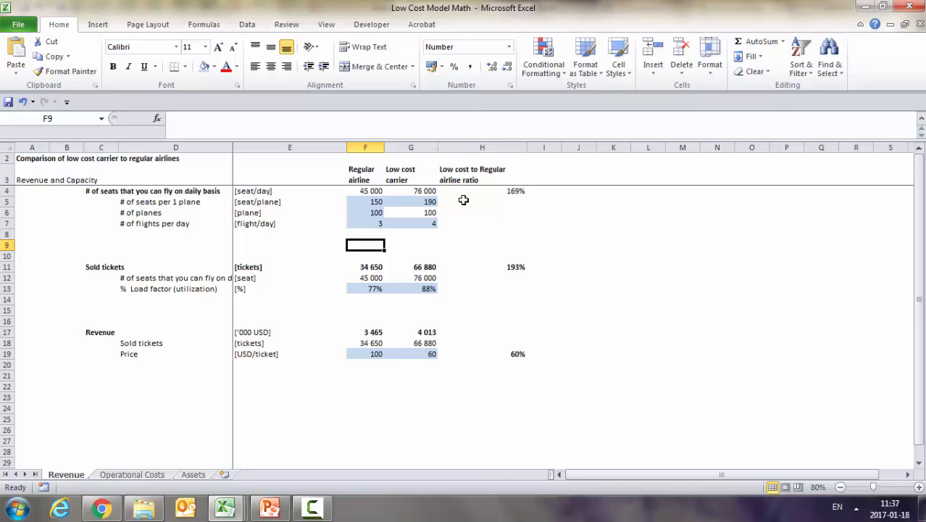
# Step: Inspect the seats ratio formula in H4 and the row 12 seat figures
pyautogui.click(482, 201)
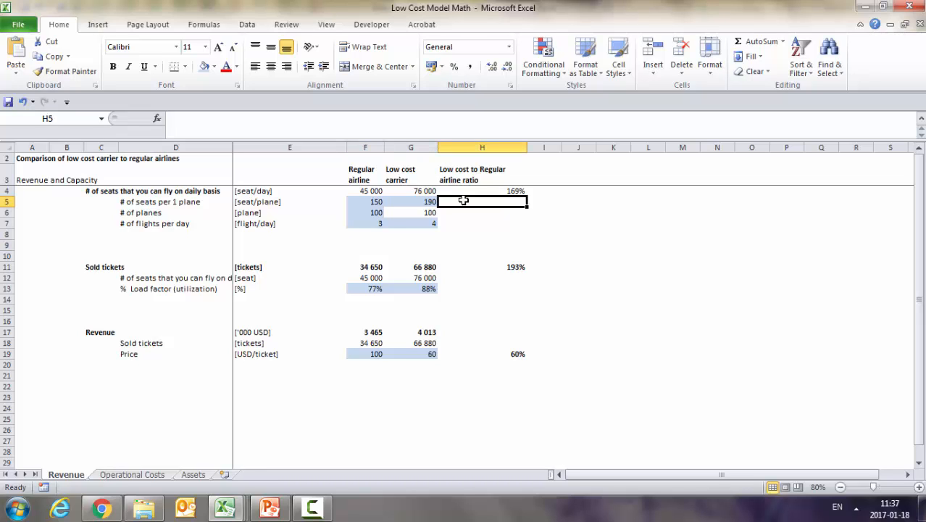
pyautogui.click(482, 190)
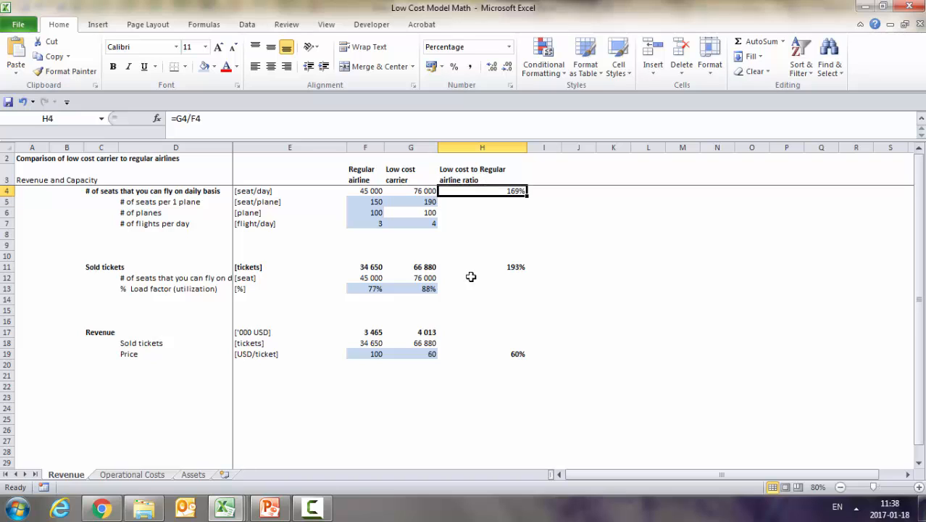
pyautogui.click(482, 278)
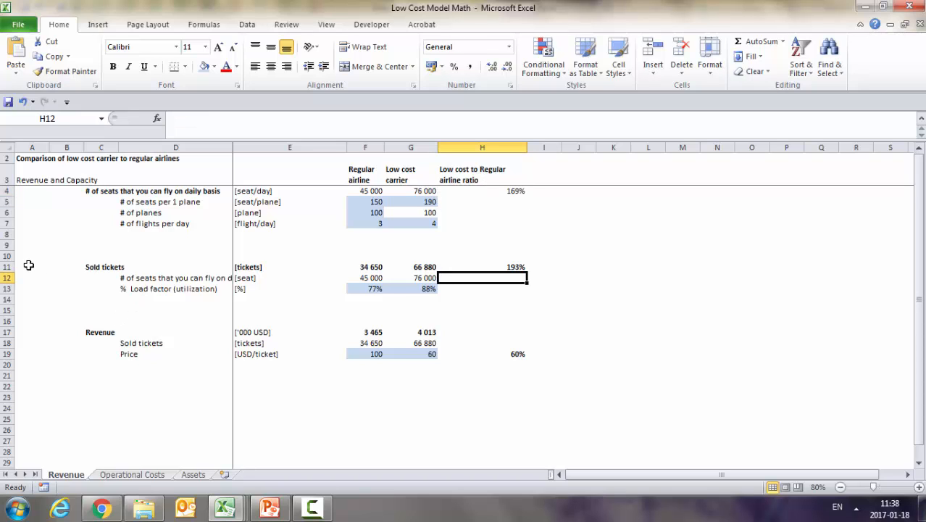
pyautogui.click(7, 266)
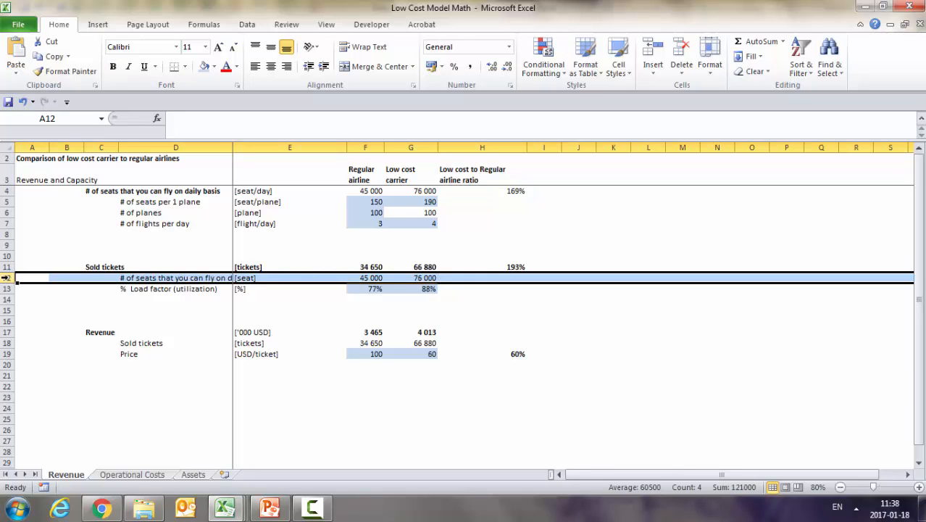
# Step: Check the load factors, 77% regular and 88% low cost, and the sold tickets ratio in H11
pyautogui.click(290, 289)
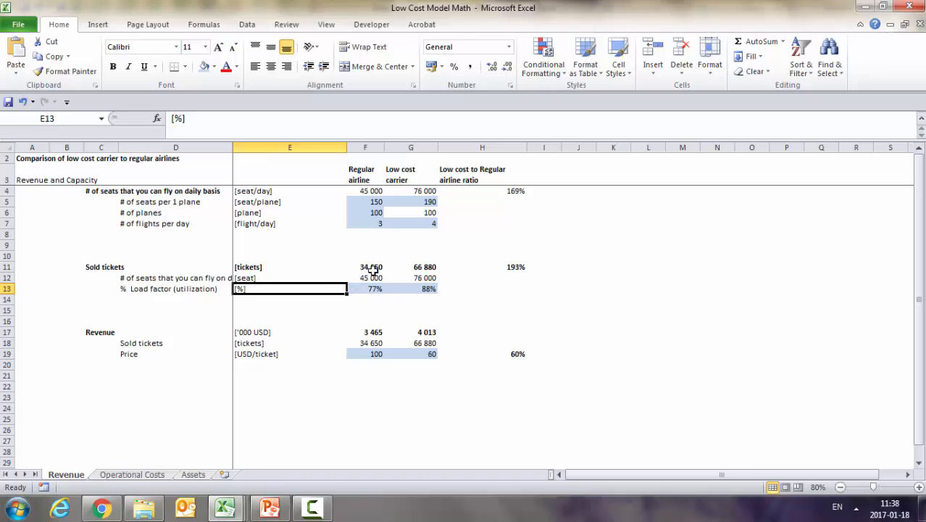
pyautogui.click(366, 289)
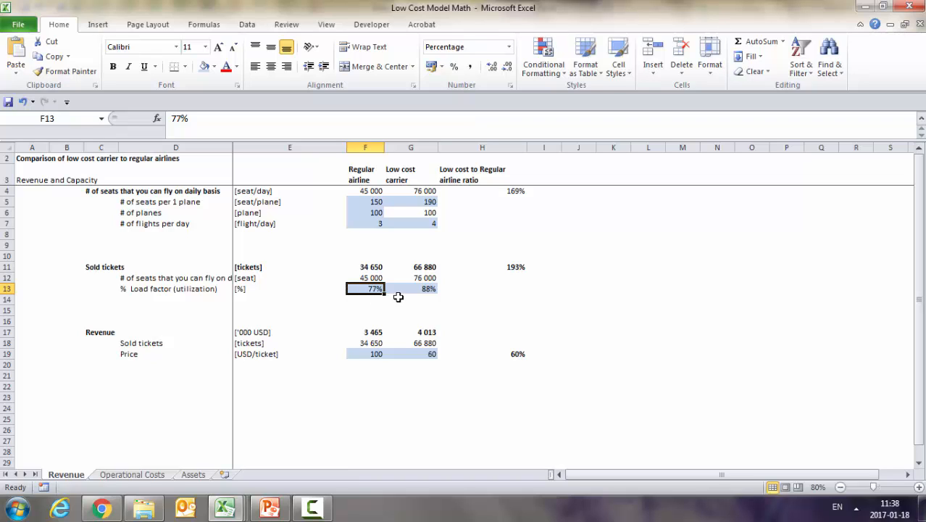
pyautogui.moveTo(416, 269)
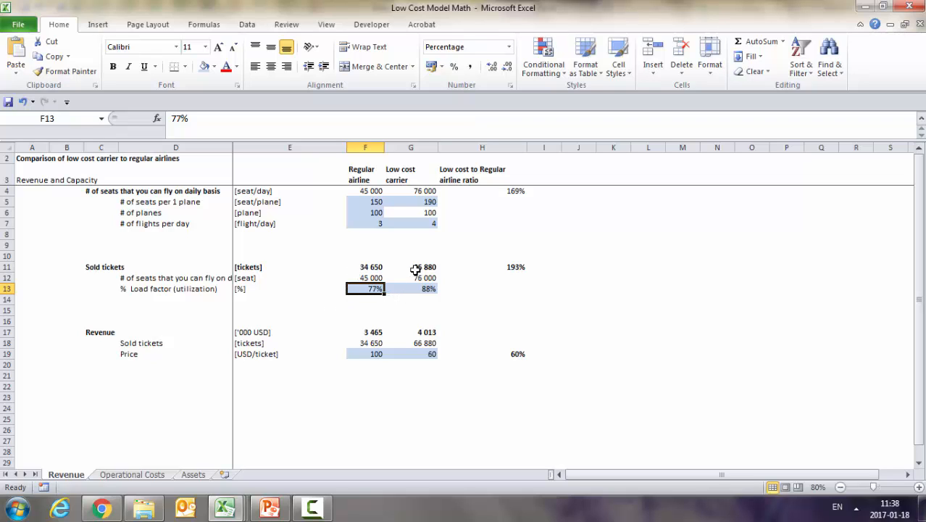
pyautogui.click(411, 289)
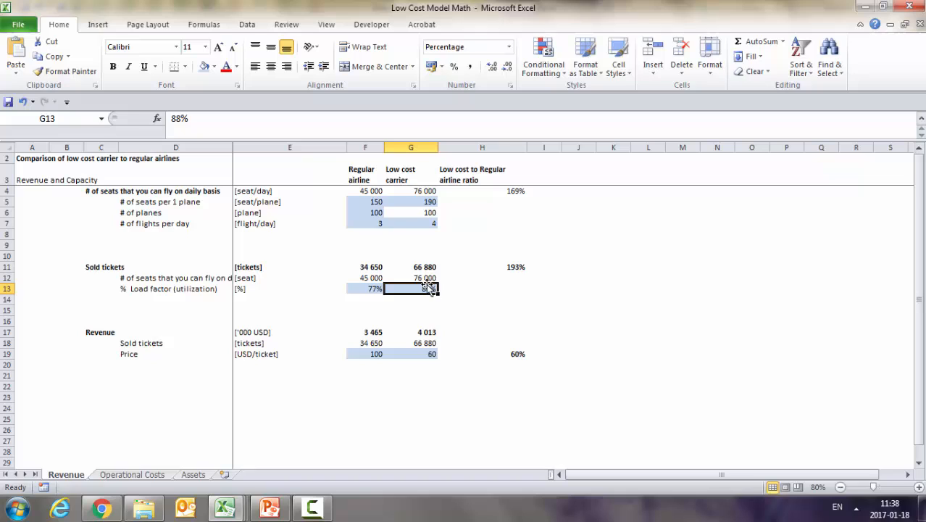
pyautogui.click(481, 267)
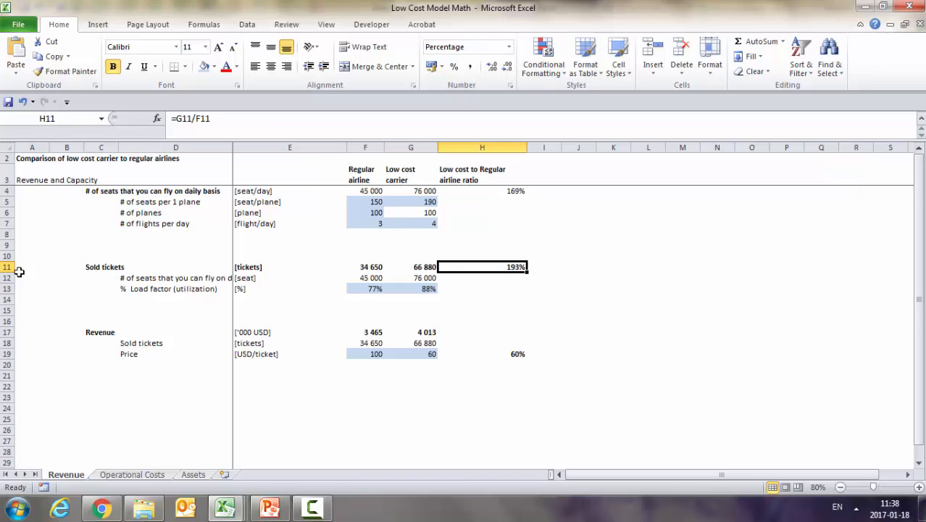
pyautogui.moveTo(125, 281)
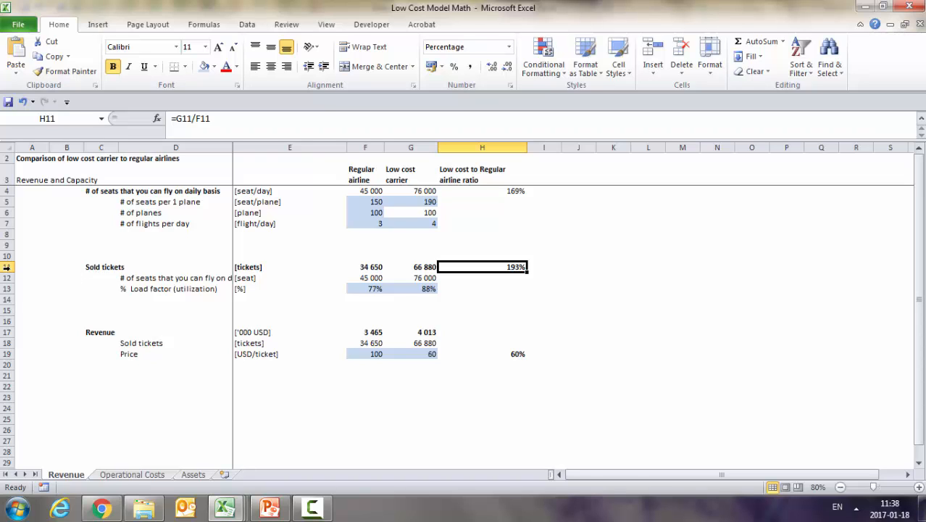
# Step: Review the Sold tickets and Price rows, including the low cost ticket price and sold tickets formula
pyautogui.click(6, 267)
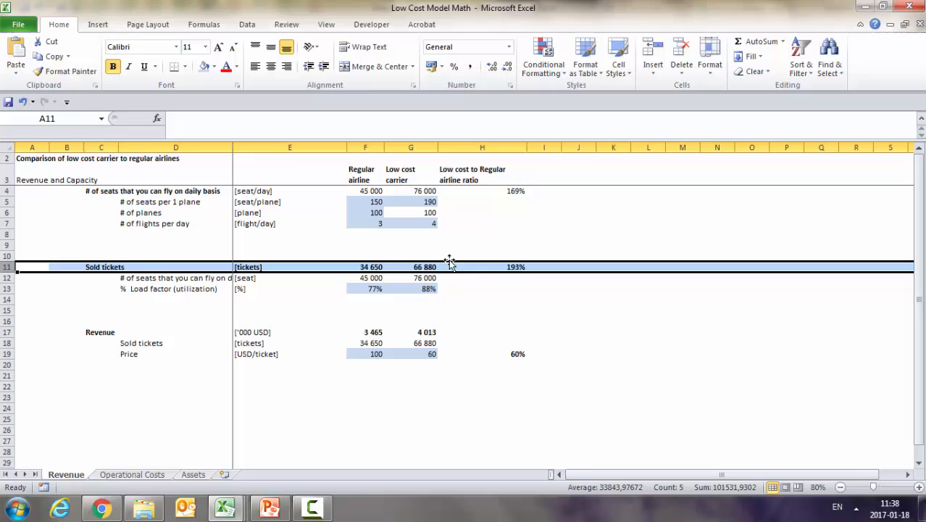
pyautogui.click(481, 267)
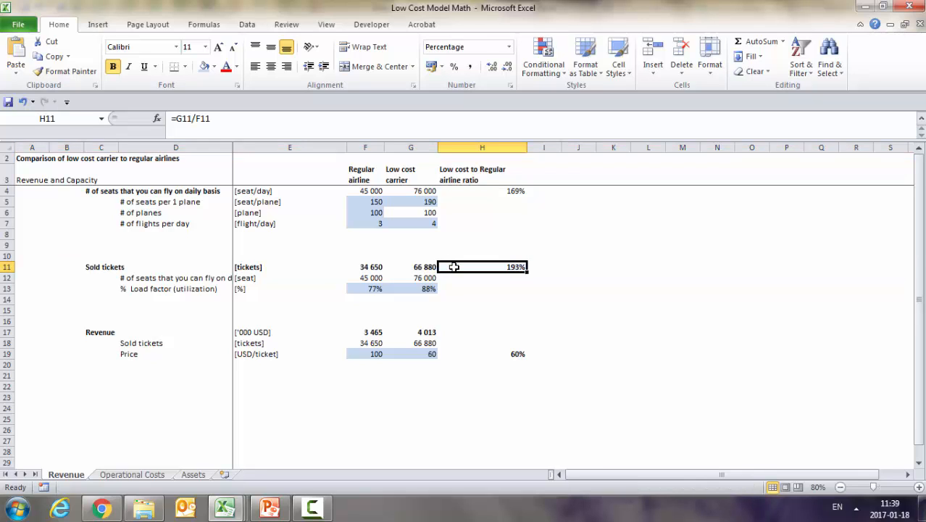
pyautogui.moveTo(23, 335)
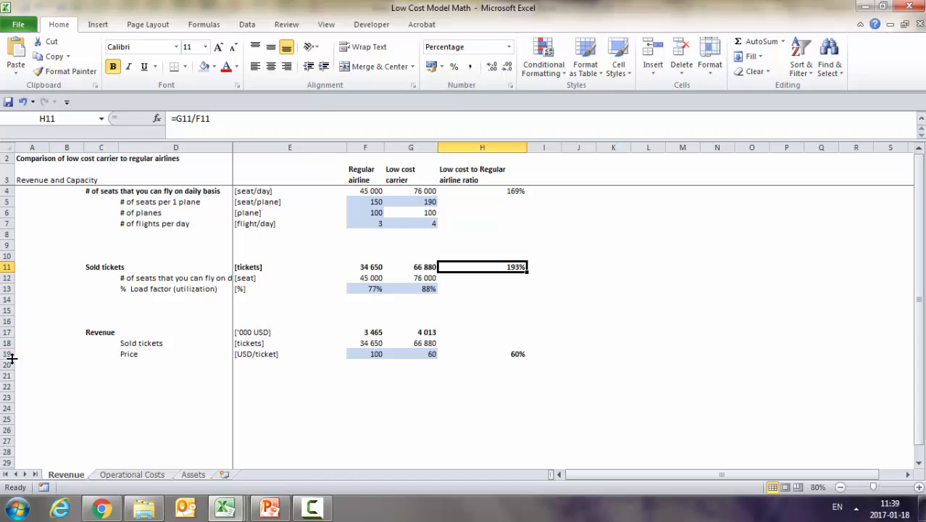
pyautogui.click(5, 354)
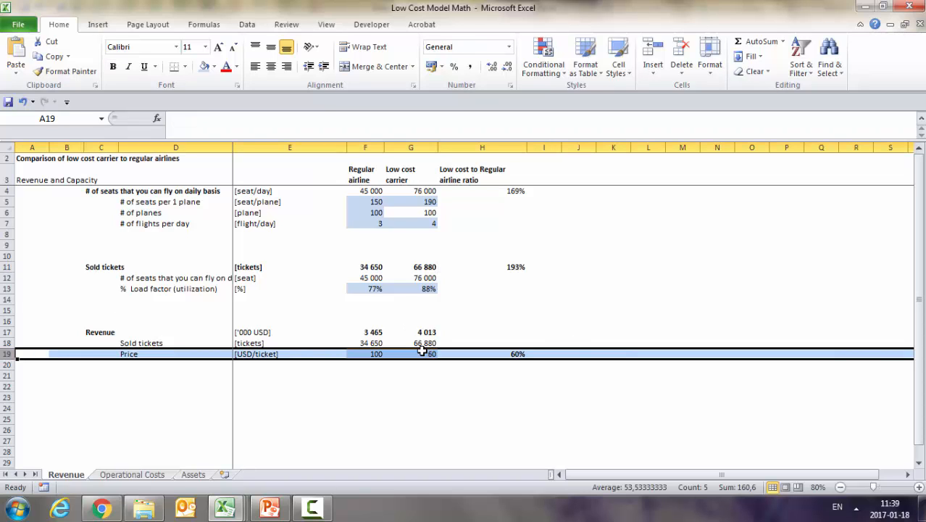
pyautogui.click(411, 354)
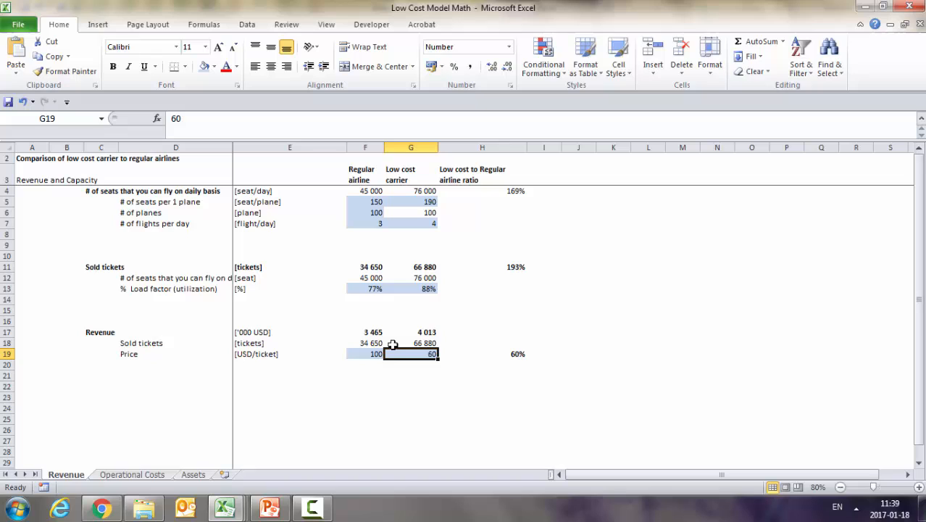
pyautogui.click(411, 343)
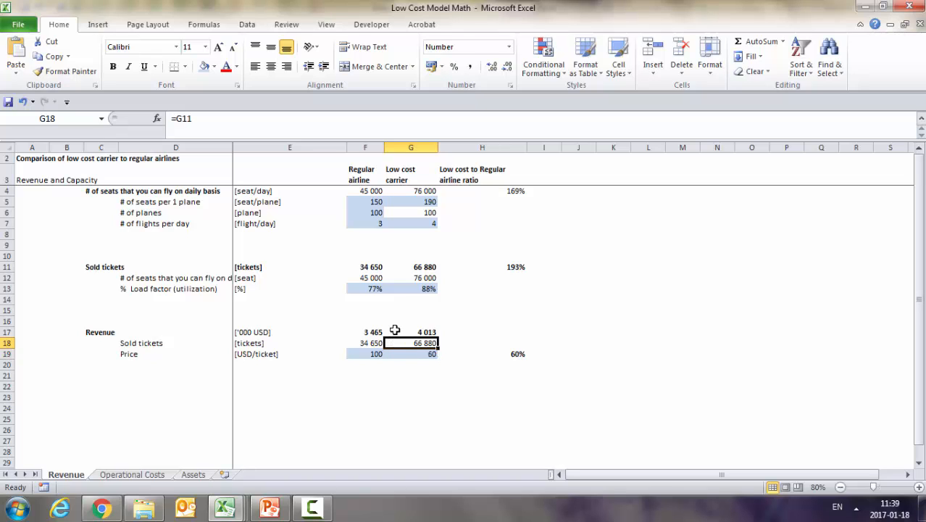
# Step: Inspect the revenue ratio formula in H17 and highlight the Revenue row
pyautogui.click(481, 332)
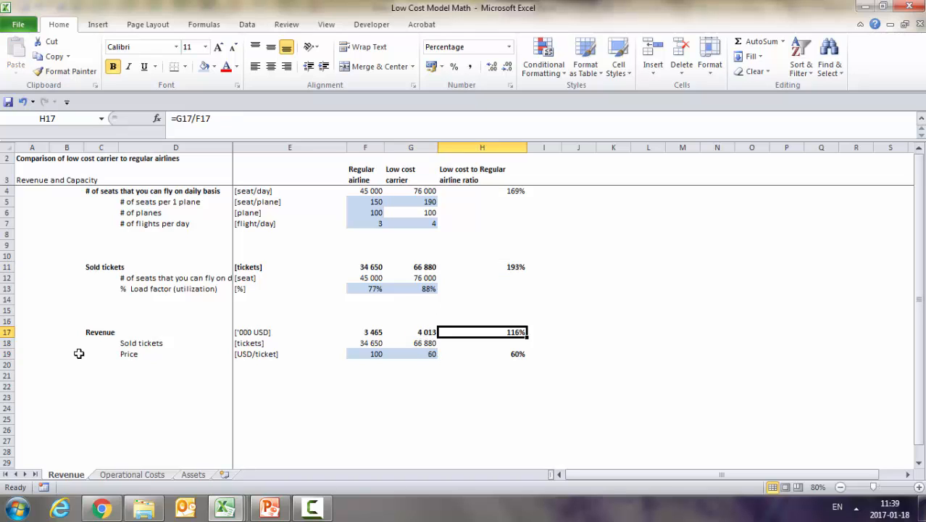
pyautogui.click(7, 353)
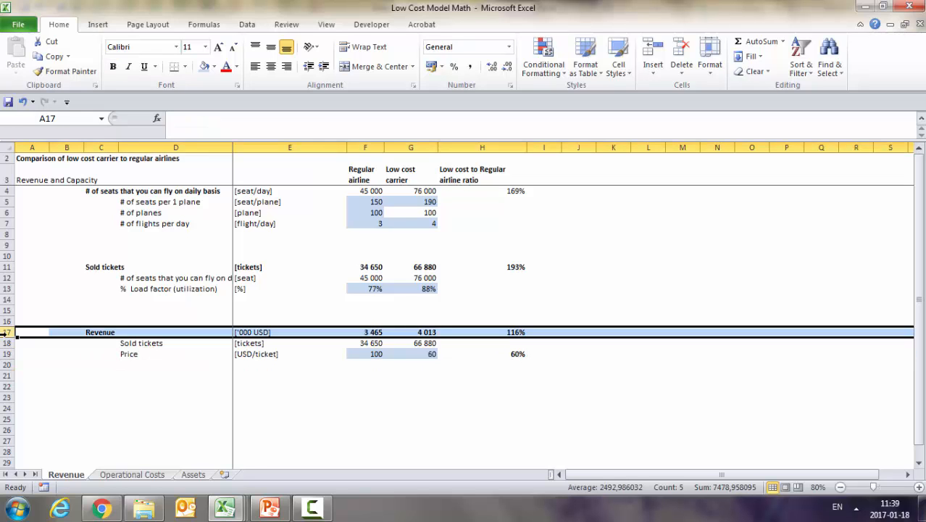
pyautogui.click(481, 332)
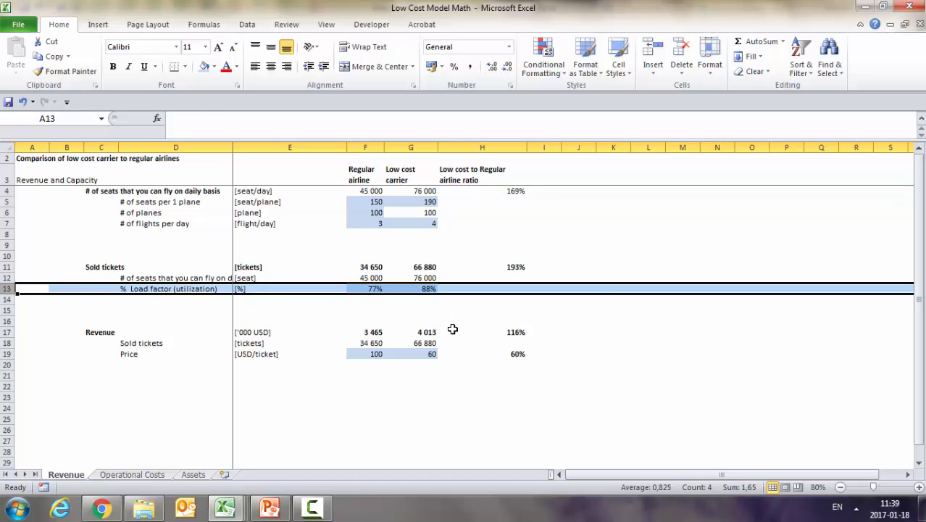
pyautogui.click(482, 332)
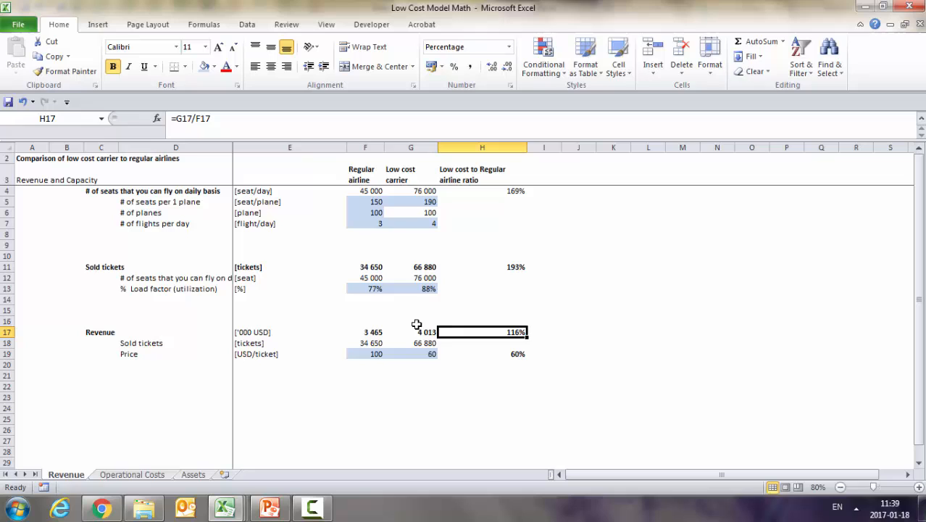
# Step: On Operational Costs, review annual pilot cost, pilot cost per flight hour and flight attendant ratio
pyautogui.click(132, 474)
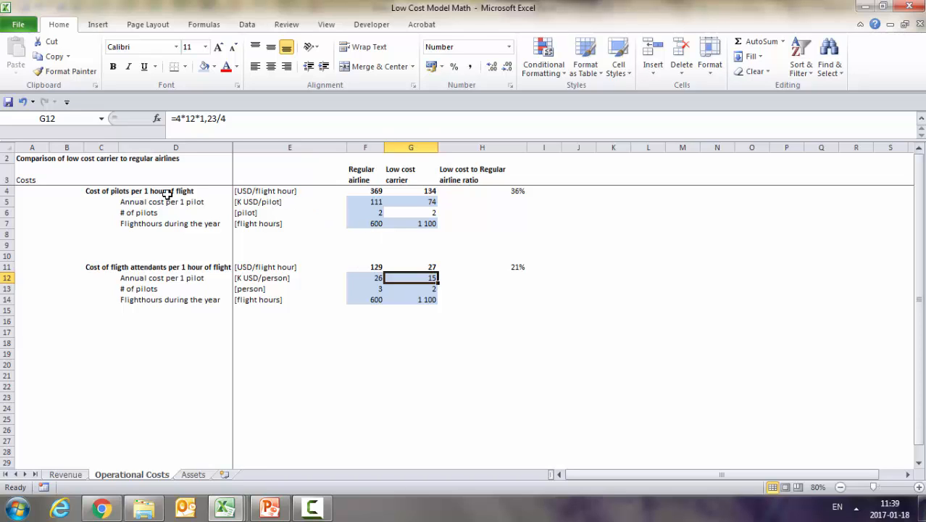
pyautogui.moveTo(69, 262)
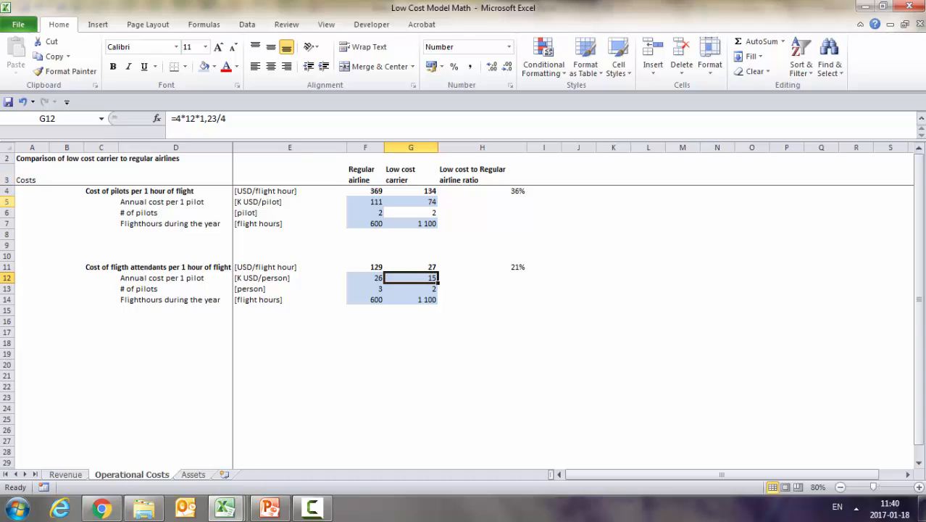
pyautogui.click(372, 202)
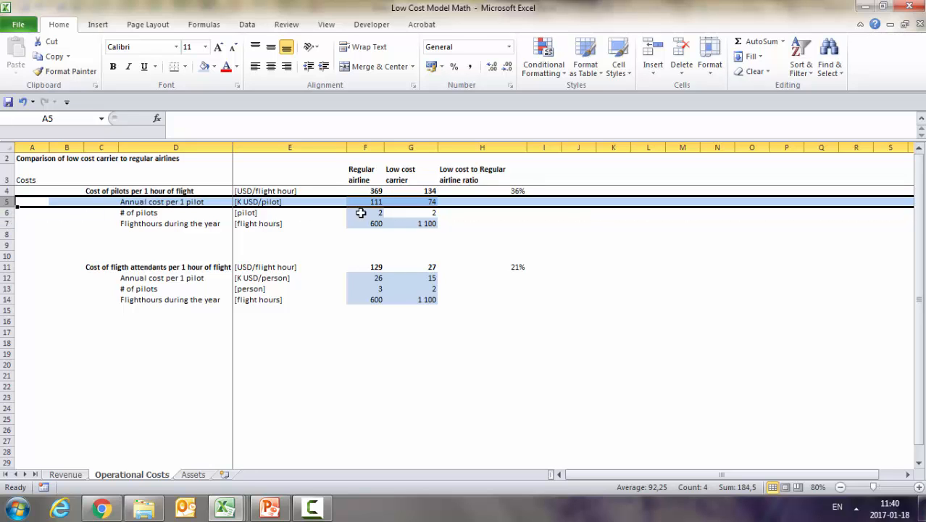
pyautogui.click(482, 233)
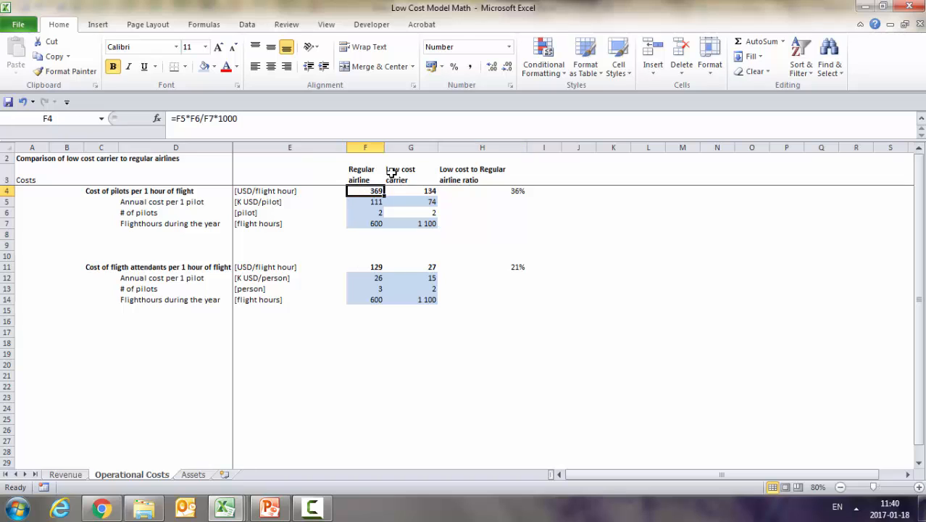
pyautogui.moveTo(299, 279)
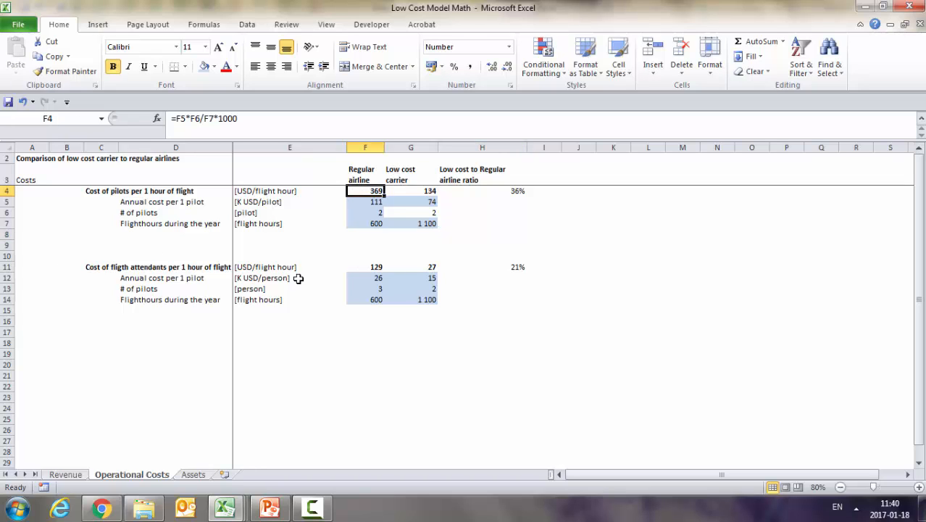
pyautogui.click(7, 267)
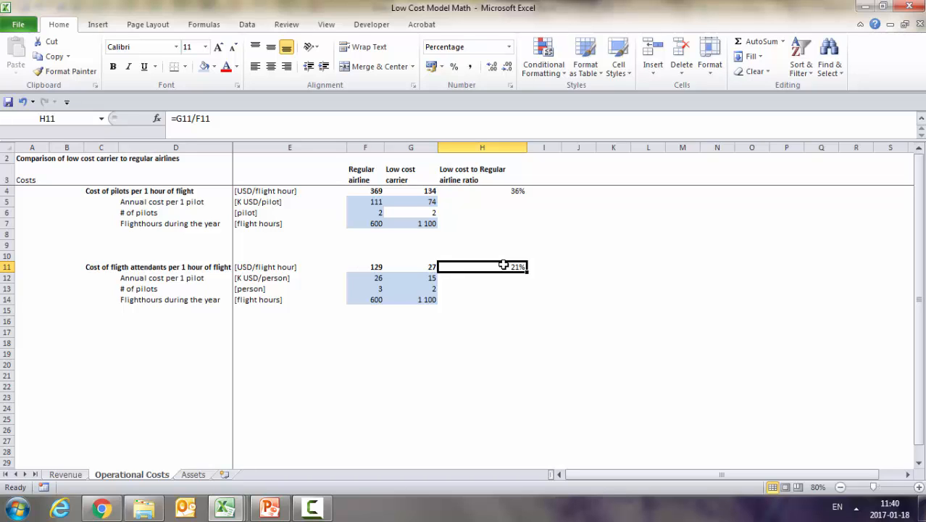
pyautogui.moveTo(530, 203)
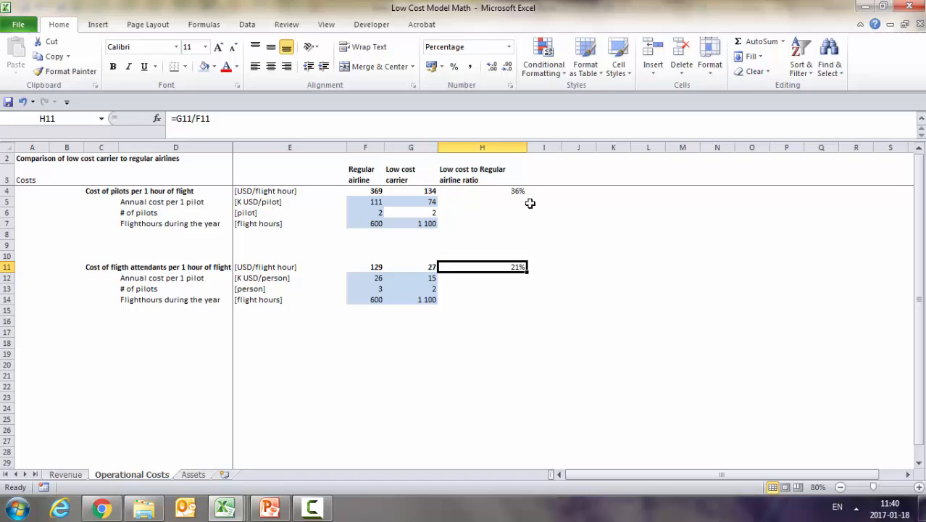
pyautogui.moveTo(212, 384)
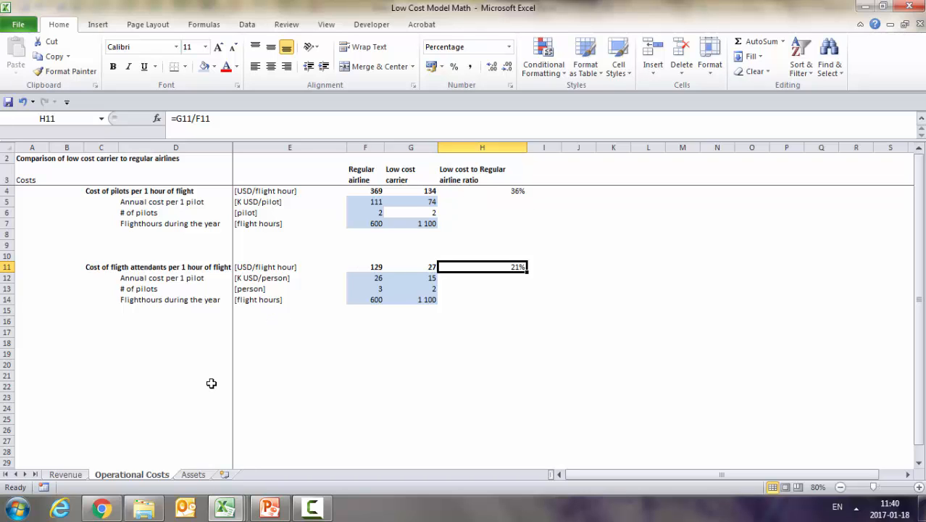
pyautogui.click(193, 474)
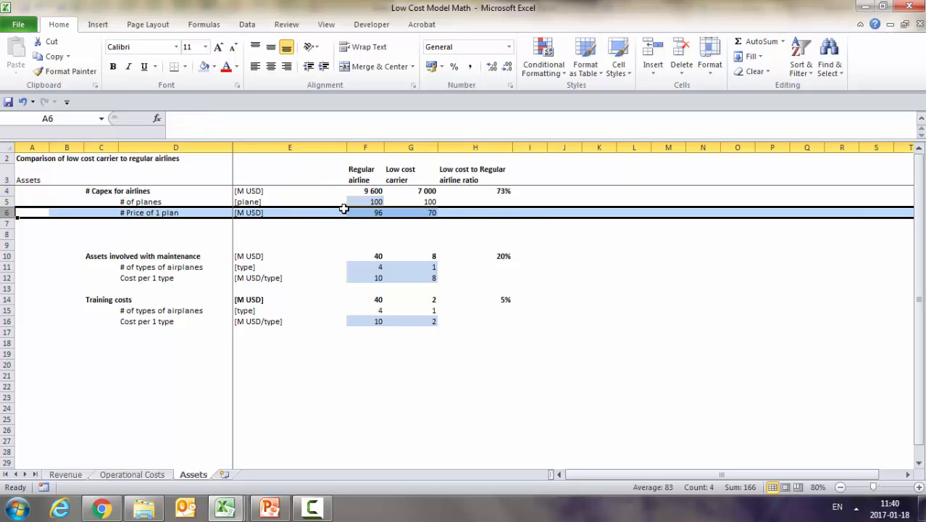
# Step: Check the plane price unit and the 20% maintenance assets ratio formula in H10
pyautogui.click(289, 213)
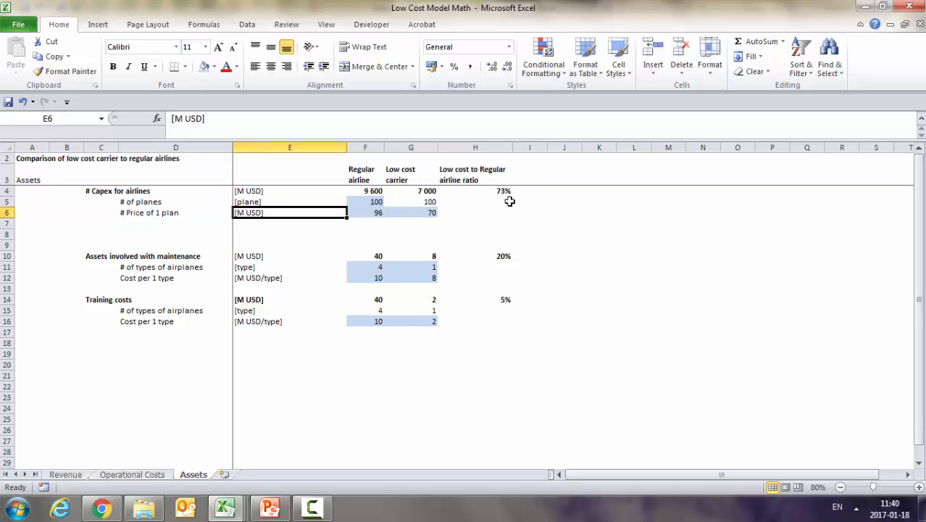
pyautogui.moveTo(510, 184)
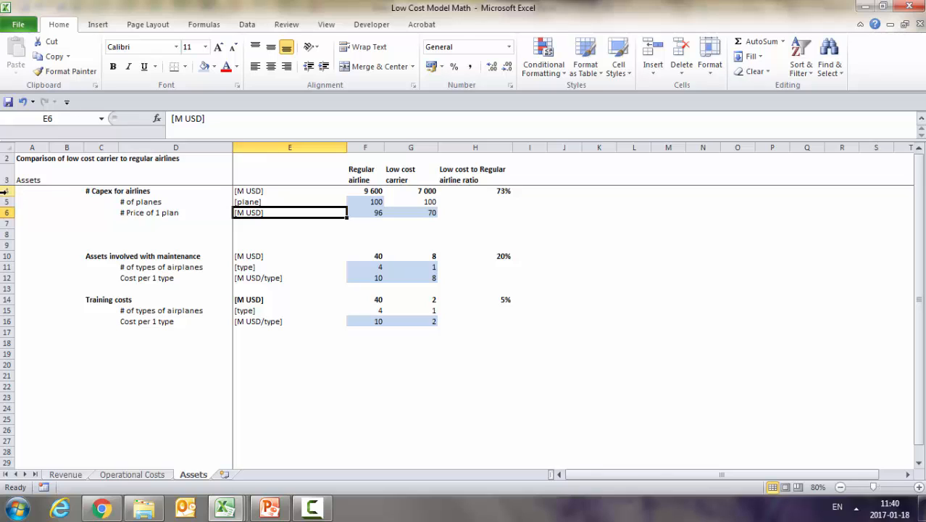
pyautogui.click(6, 191)
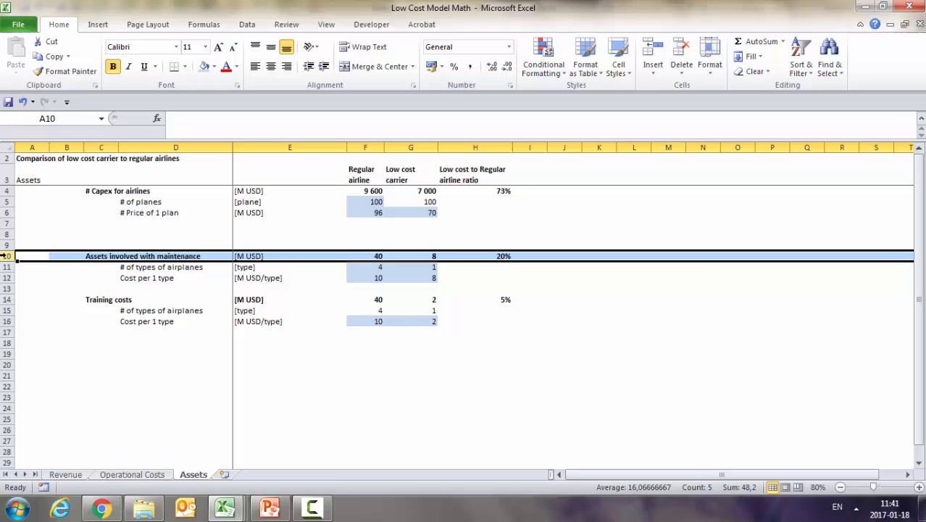
pyautogui.moveTo(587, 254)
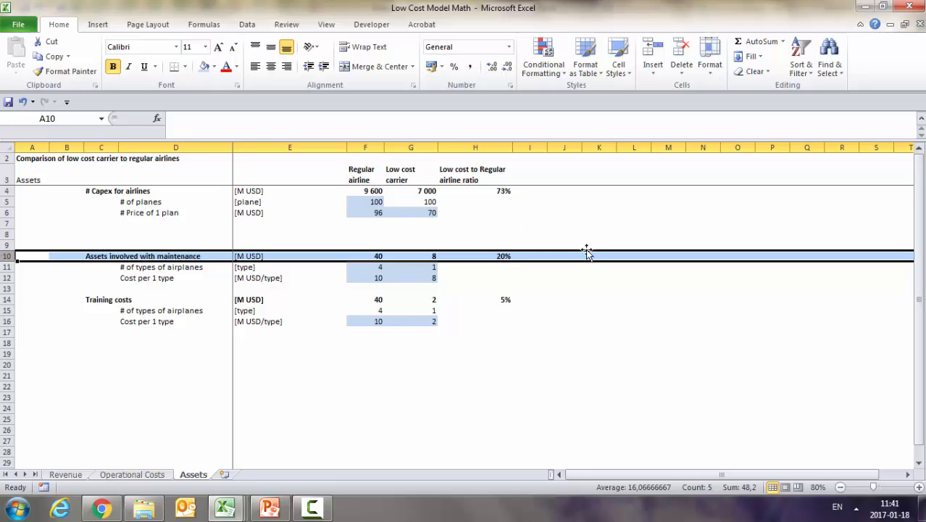
pyautogui.click(475, 256)
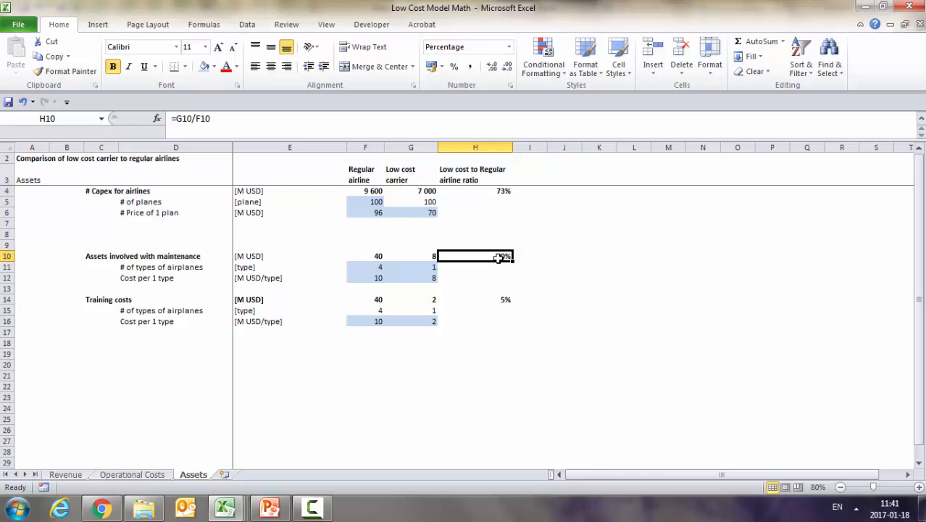
pyautogui.moveTo(348, 267)
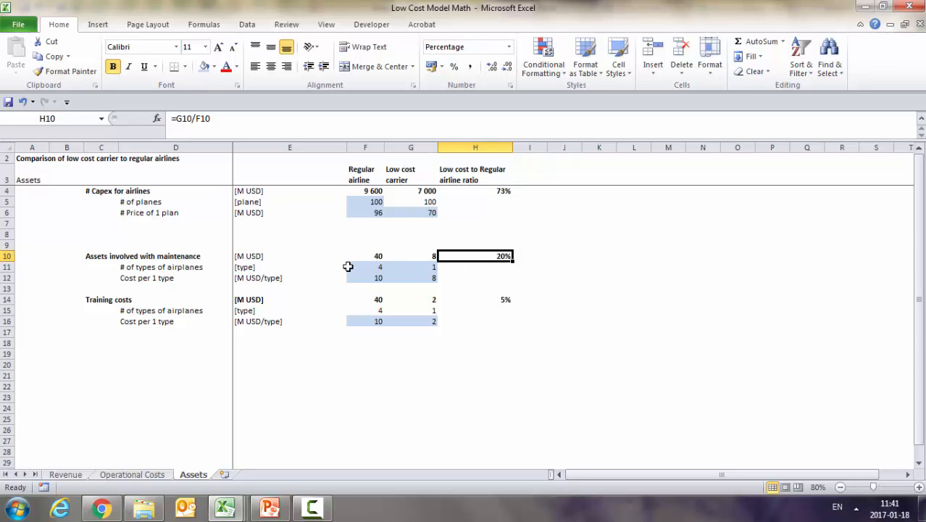
pyautogui.click(6, 267)
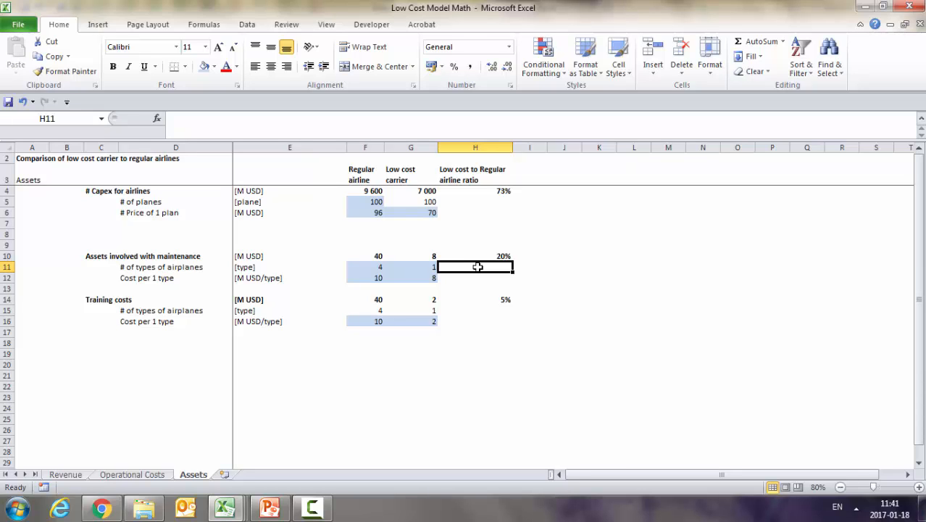
pyautogui.click(476, 376)
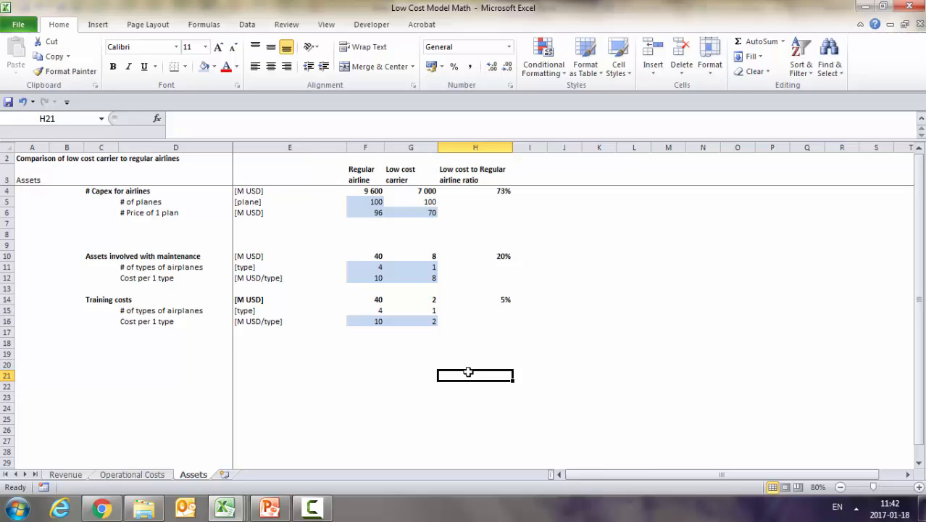
pyautogui.moveTo(356, 457)
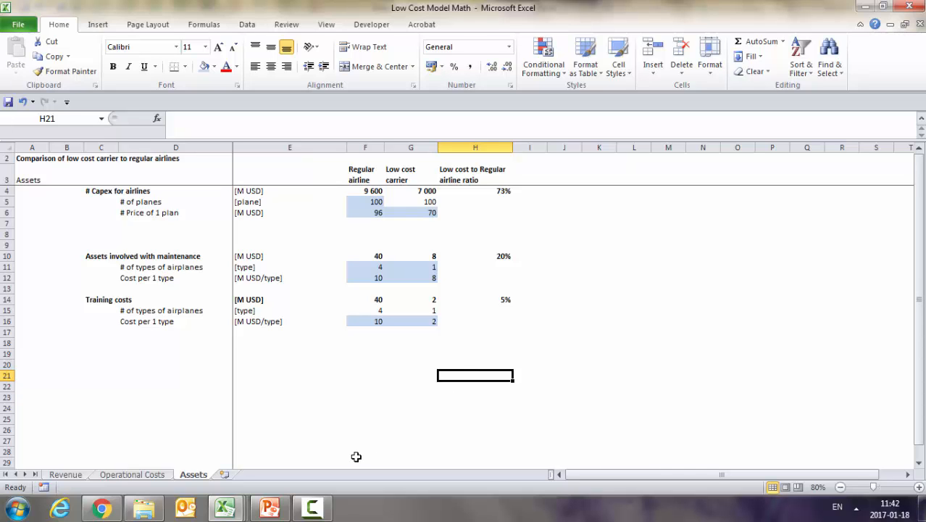